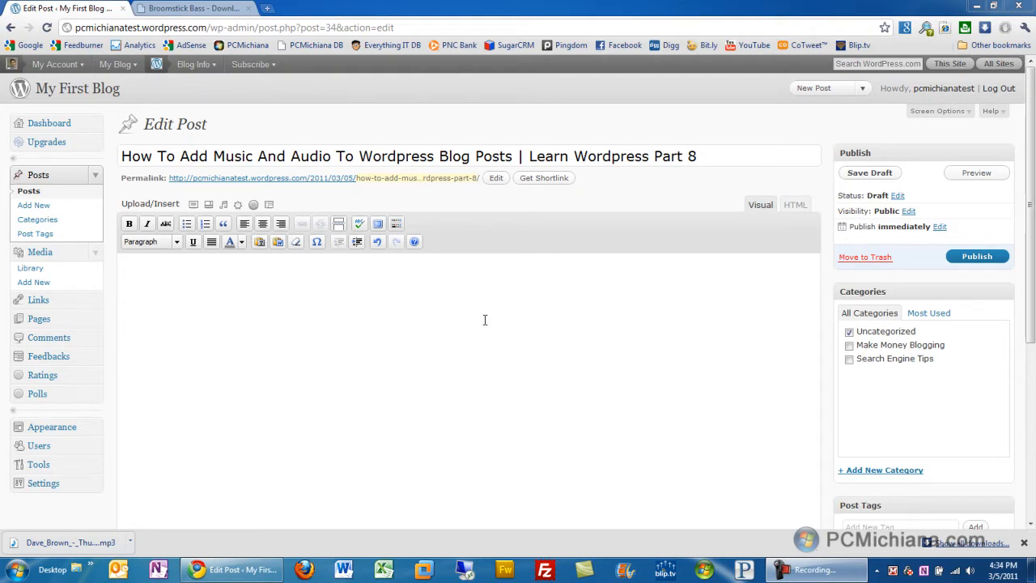
# Switch to the Broomstick Bass downloads page and scroll down to its MP3 demo tracks
pyautogui.click(194, 8)
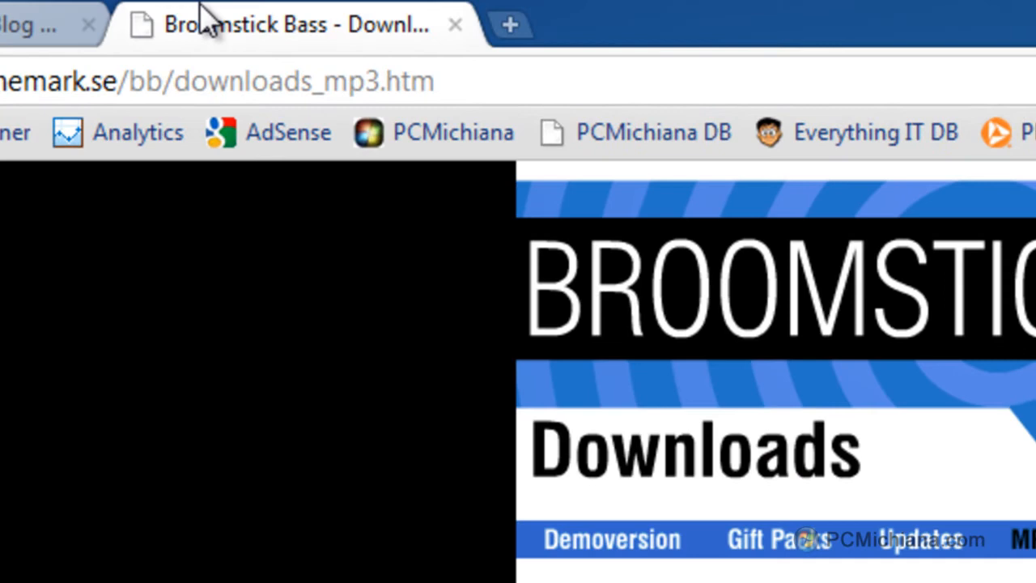
pyautogui.scroll(-3)
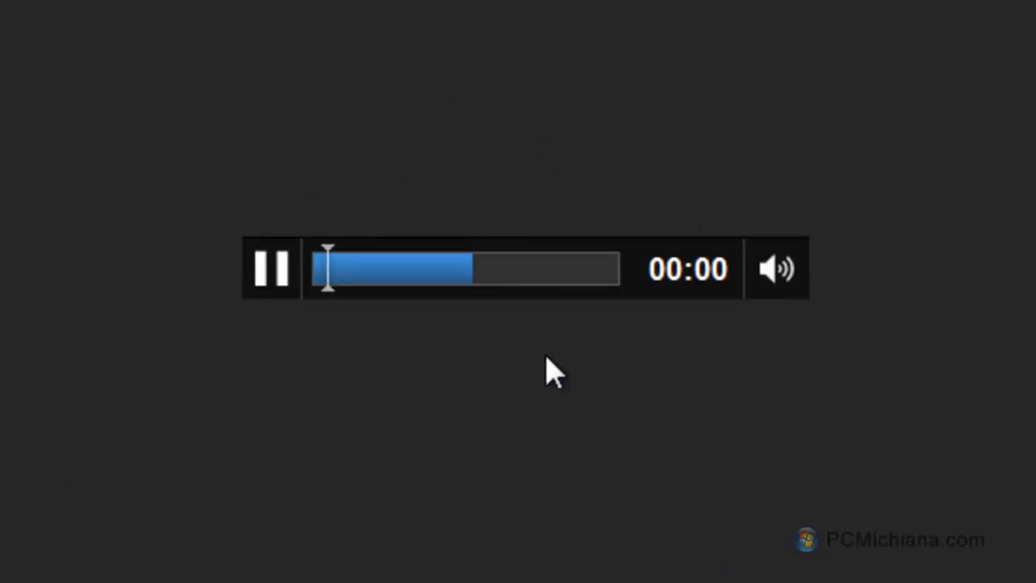
# Pause the demo track, copy its MP3 address, and return to the post editor
pyautogui.click(272, 268)
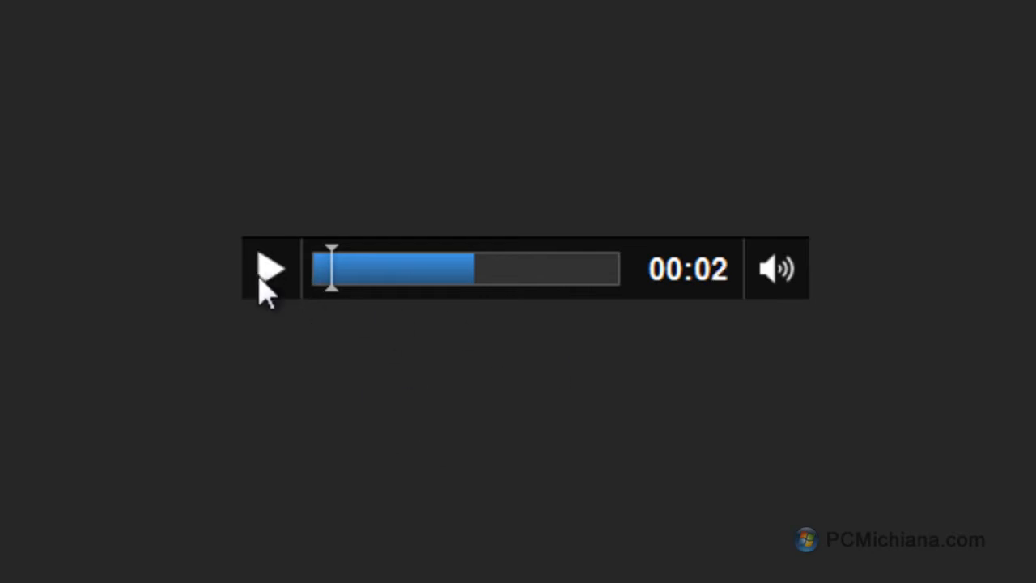
pyautogui.moveTo(362, 460)
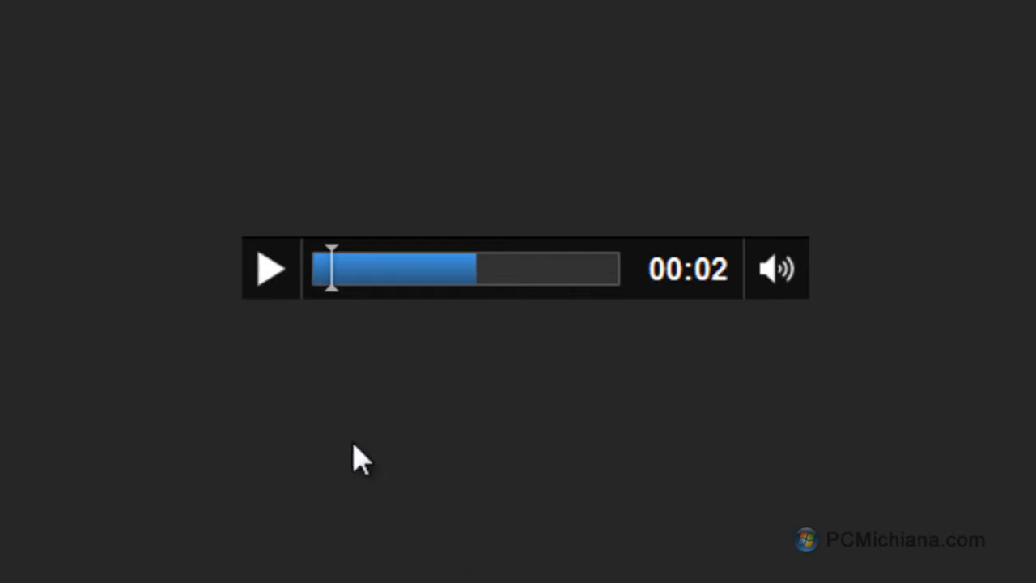
pyautogui.moveTo(413, 291)
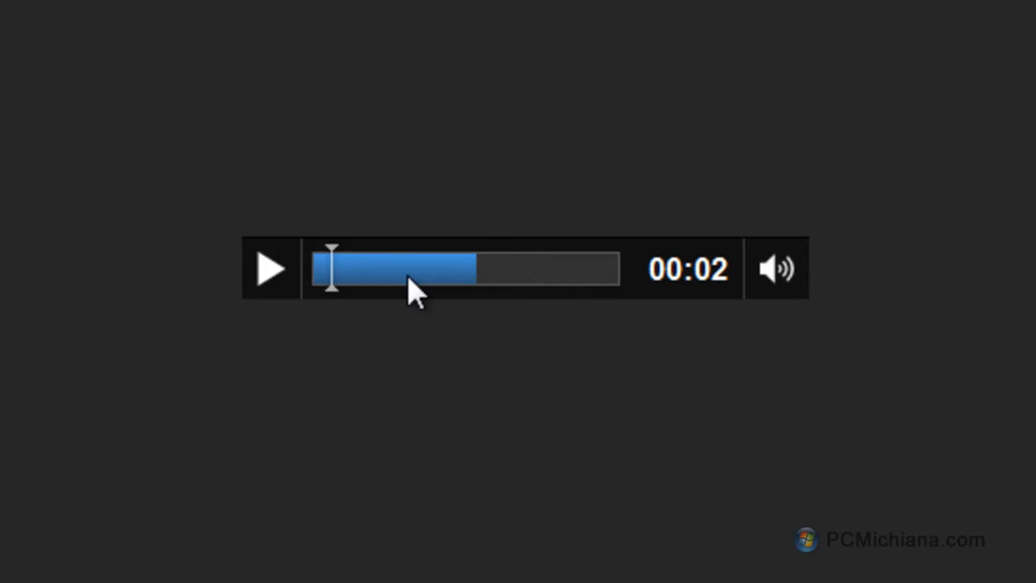
pyautogui.rightClick(518, 80)
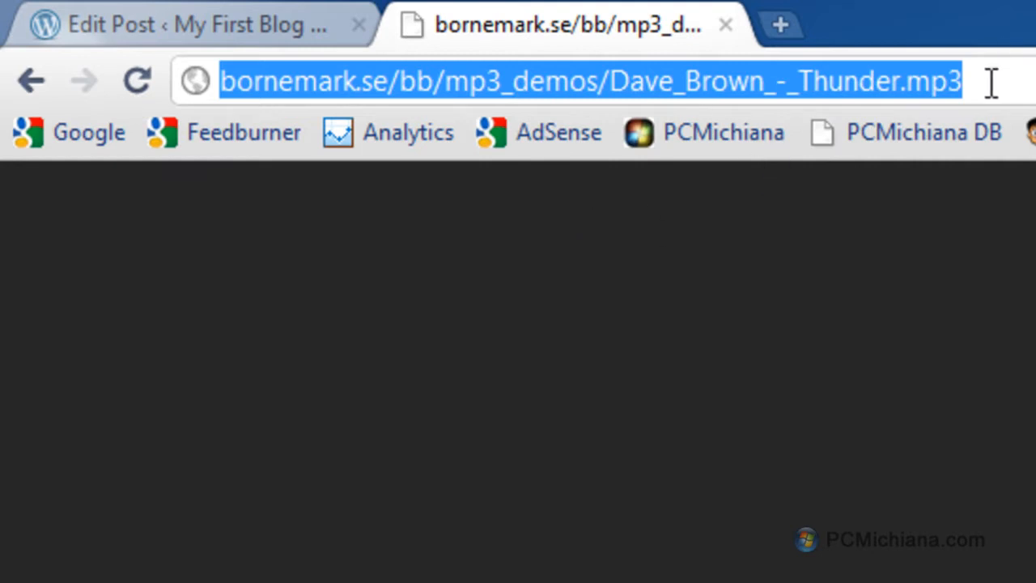
pyautogui.moveTo(186, 40)
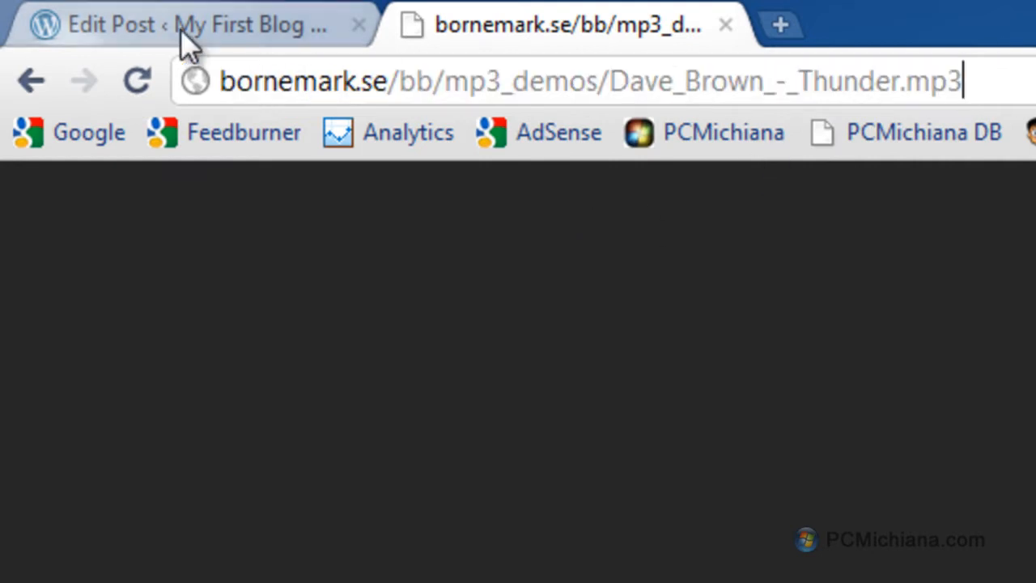
pyautogui.click(187, 24)
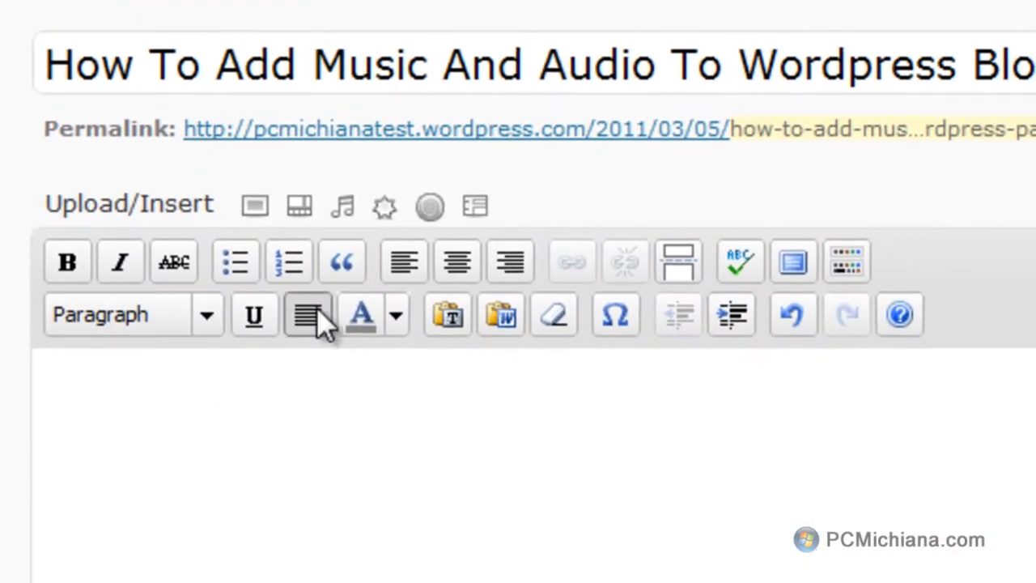
# Open the Add Audio media window beside Upload/Insert for the music tutorial post
pyautogui.click(255, 205)
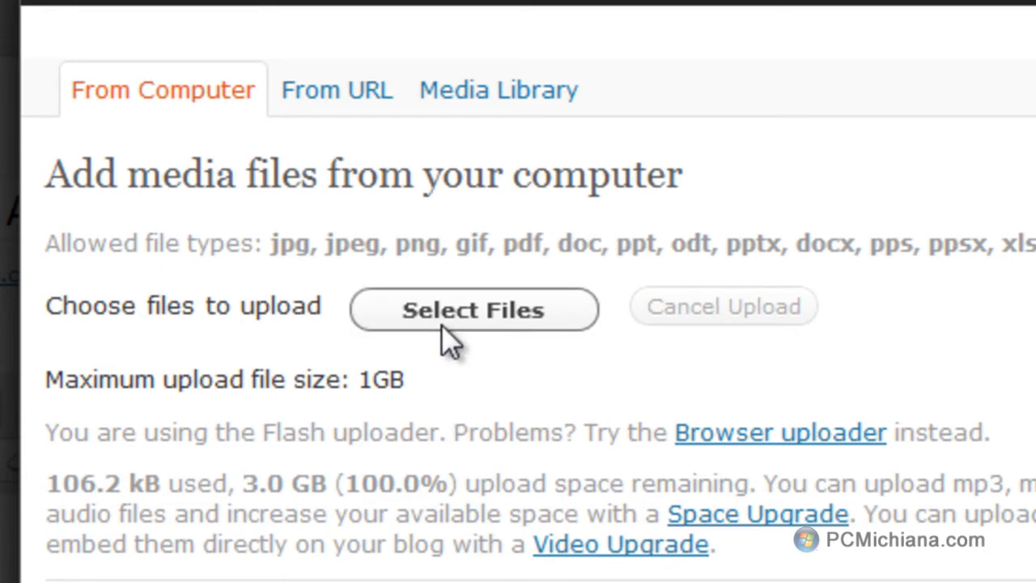
# Insert the external MP3 from URL into the post, titled 'Demo Audio File'
pyautogui.click(337, 89)
pyautogui.write('Demo')
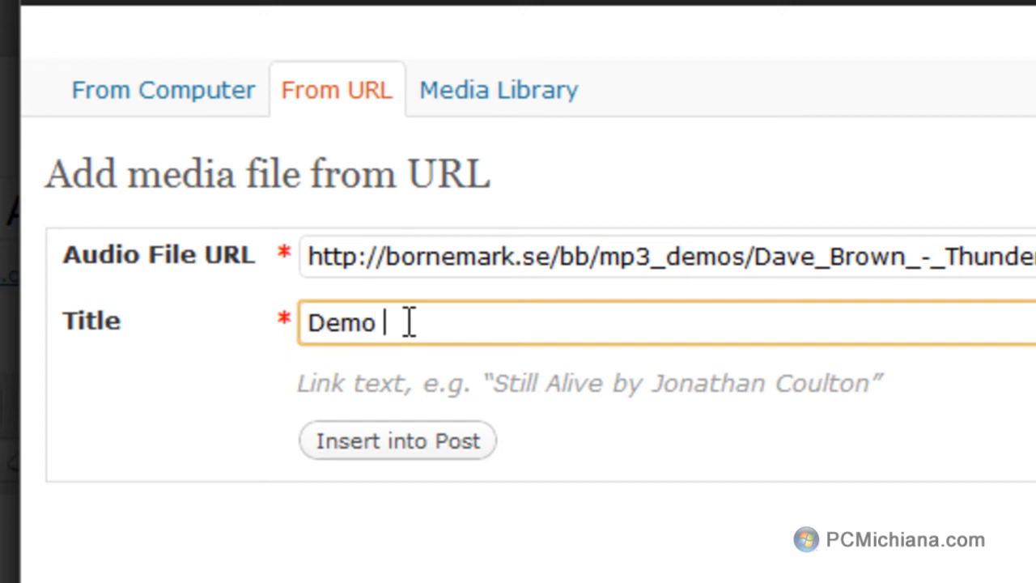
pyautogui.write('Audio File')
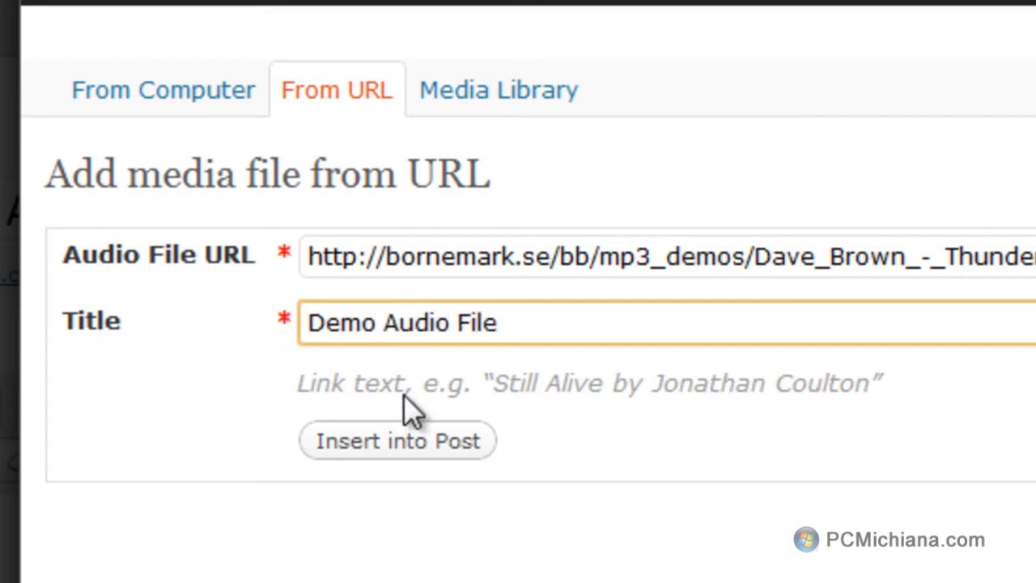
pyautogui.click(397, 440)
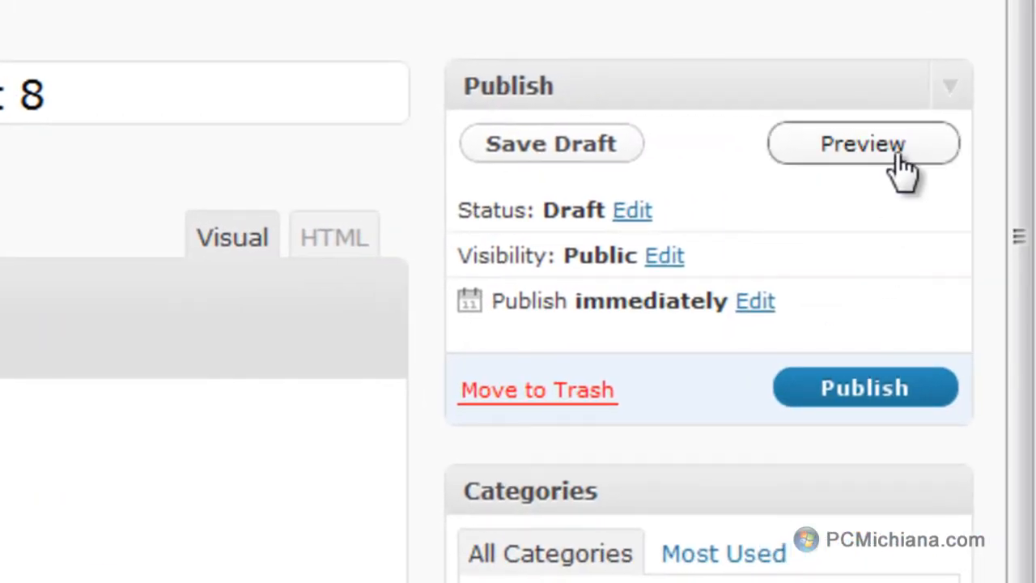
pyautogui.click(863, 144)
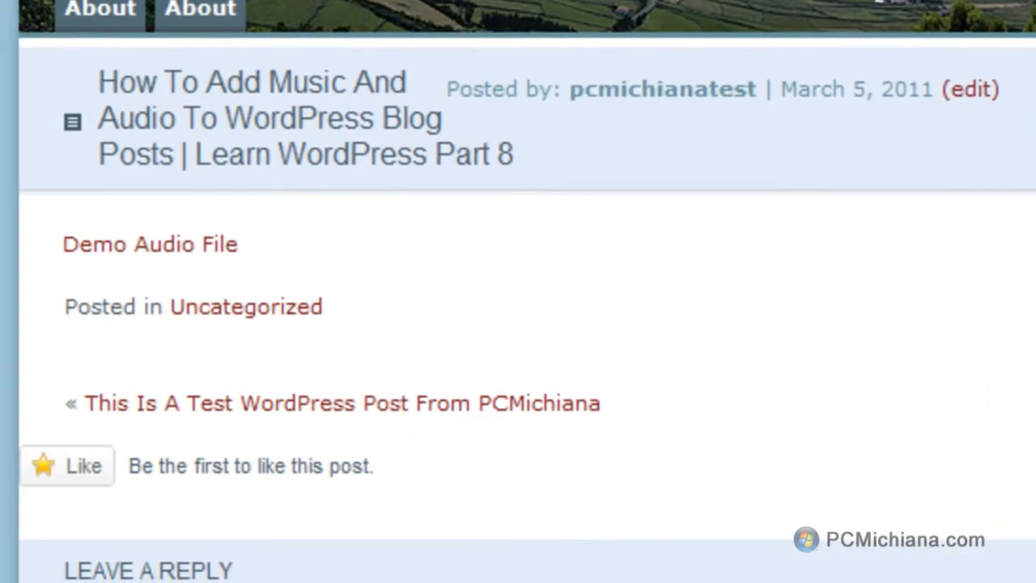
pyautogui.moveTo(170, 245)
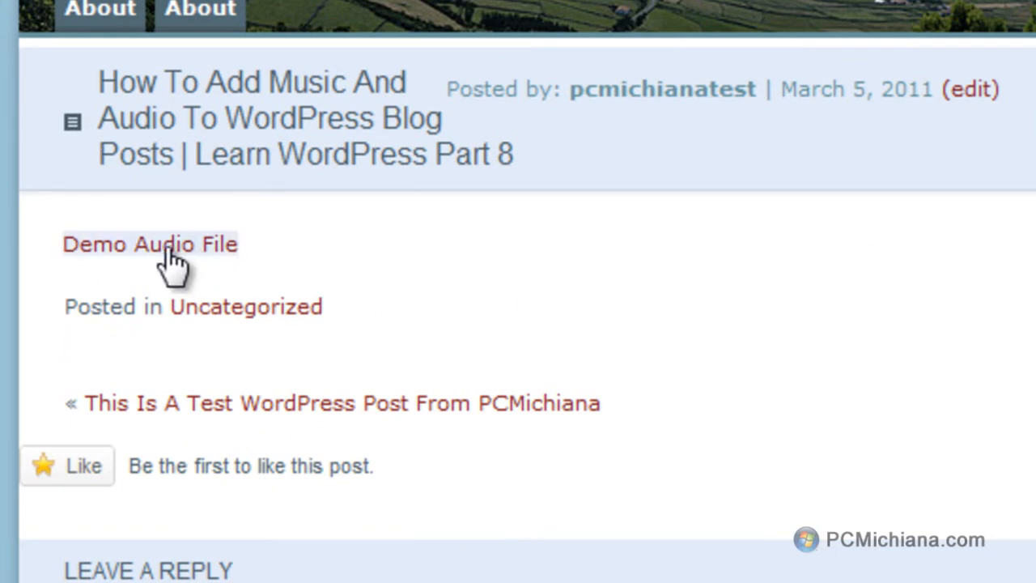
pyautogui.click(150, 243)
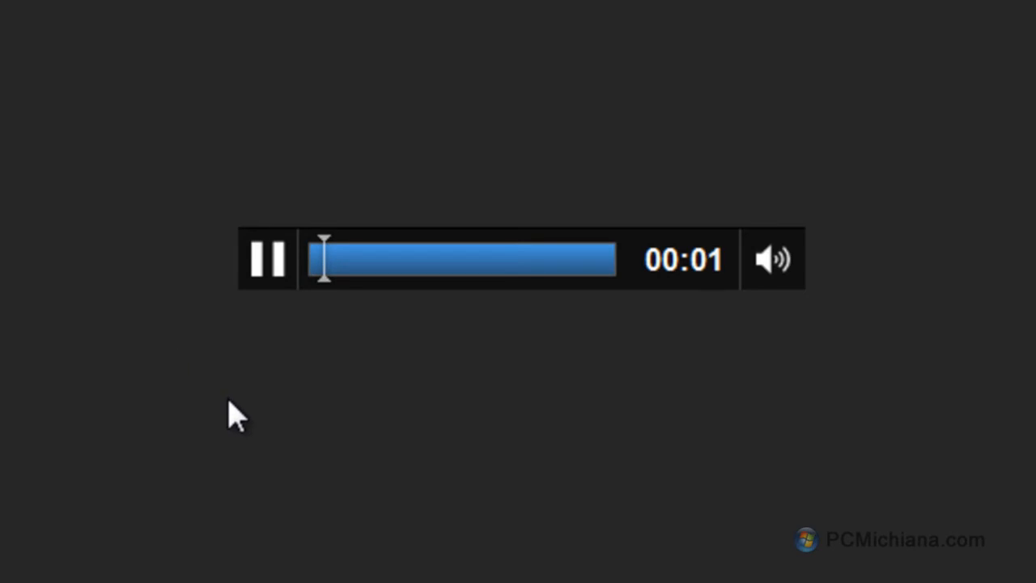
pyautogui.click(267, 259)
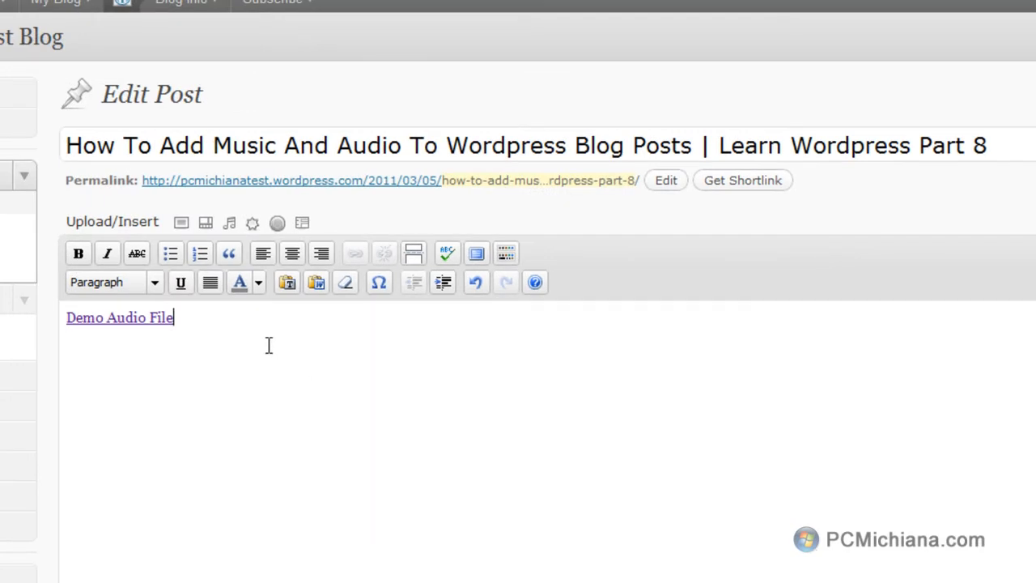
pyautogui.moveTo(397, 400)
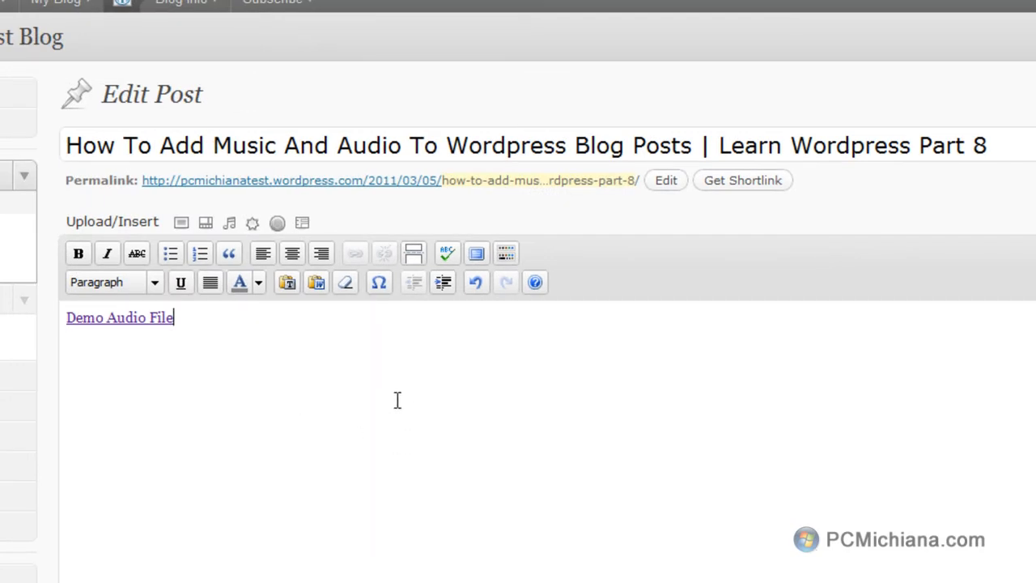
pyautogui.moveTo(513, 529)
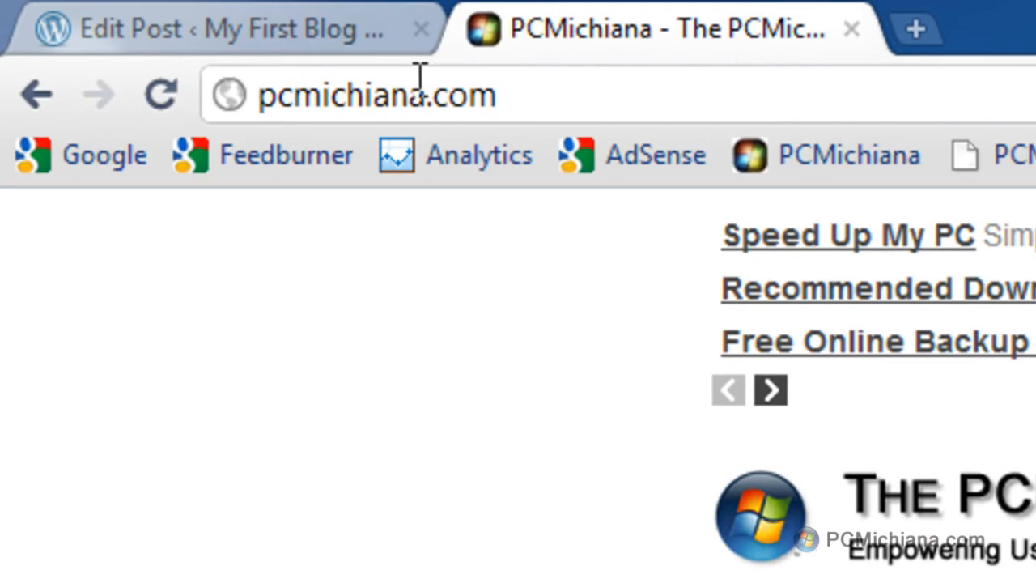
pyautogui.moveTo(741, 170)
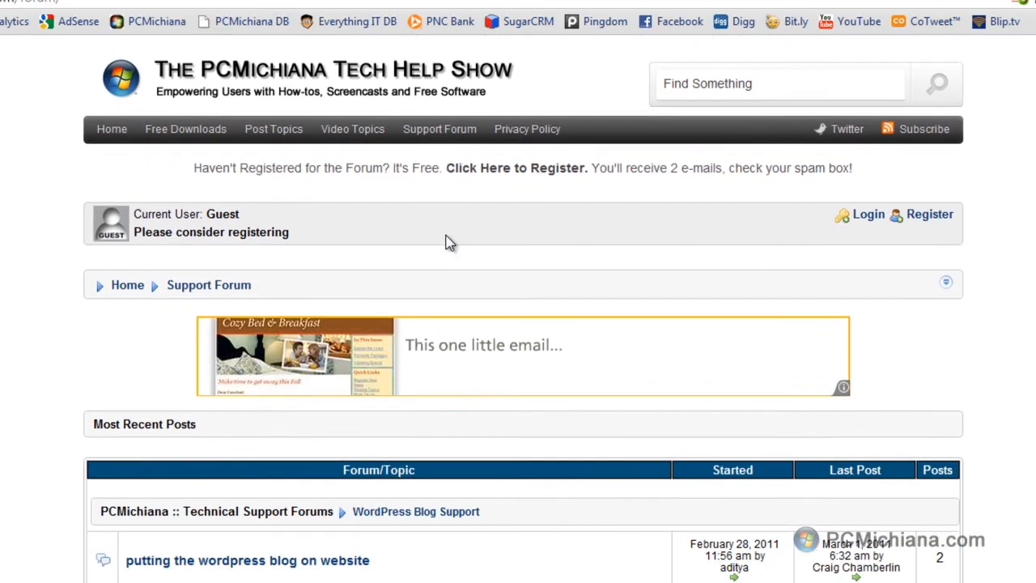
# Scroll down the Support Forum page to view recent posts and forums
pyautogui.scroll(-3)
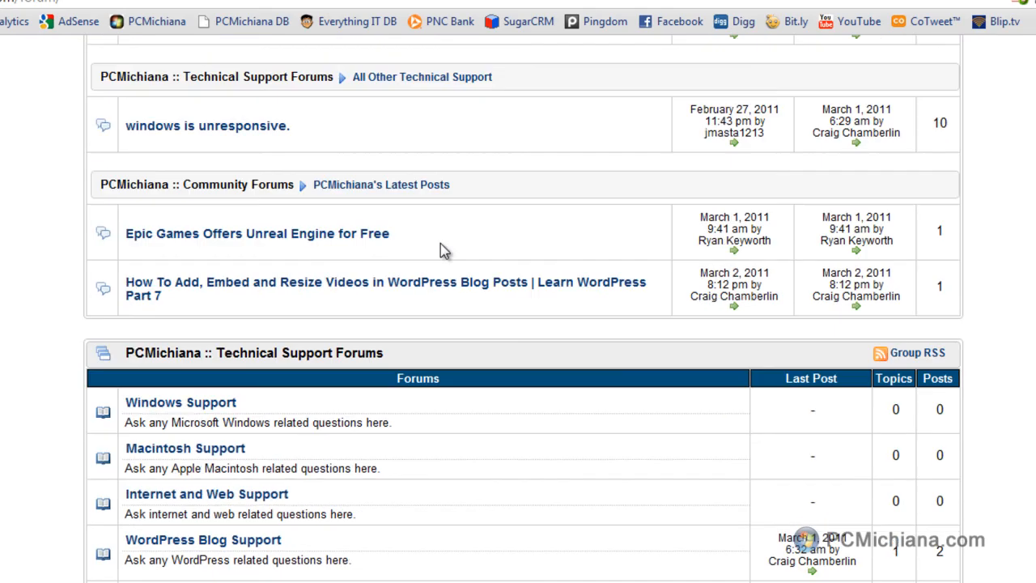